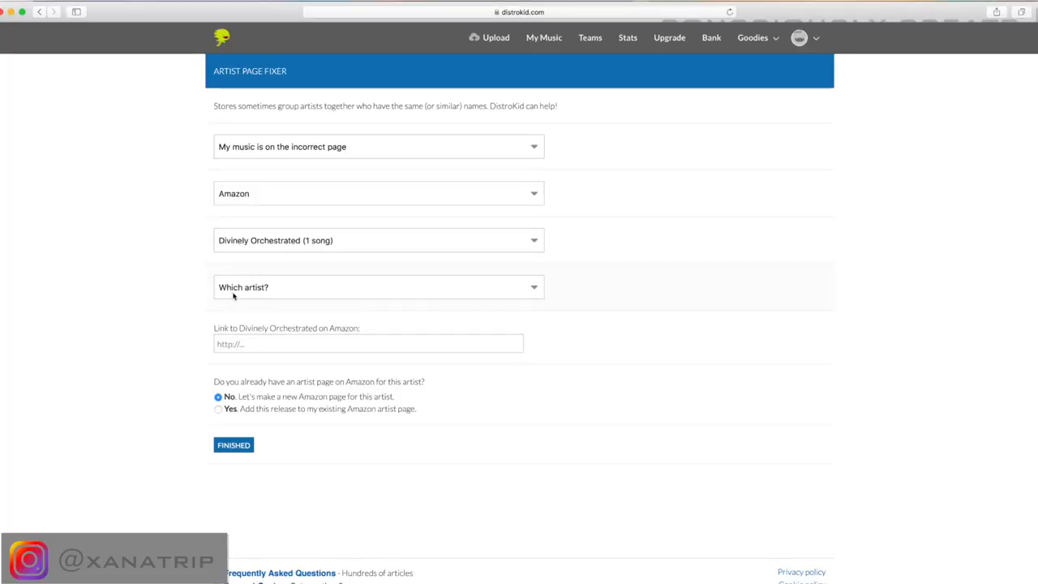
Choose Xana as the artist in the 'Which artist?' dropdown.
click(376, 287)
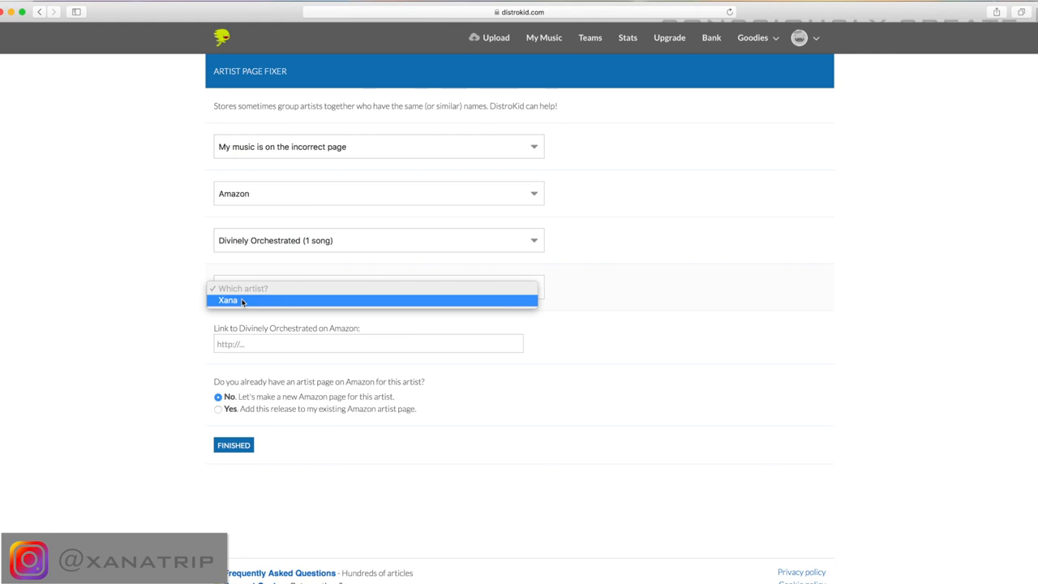
click(227, 300)
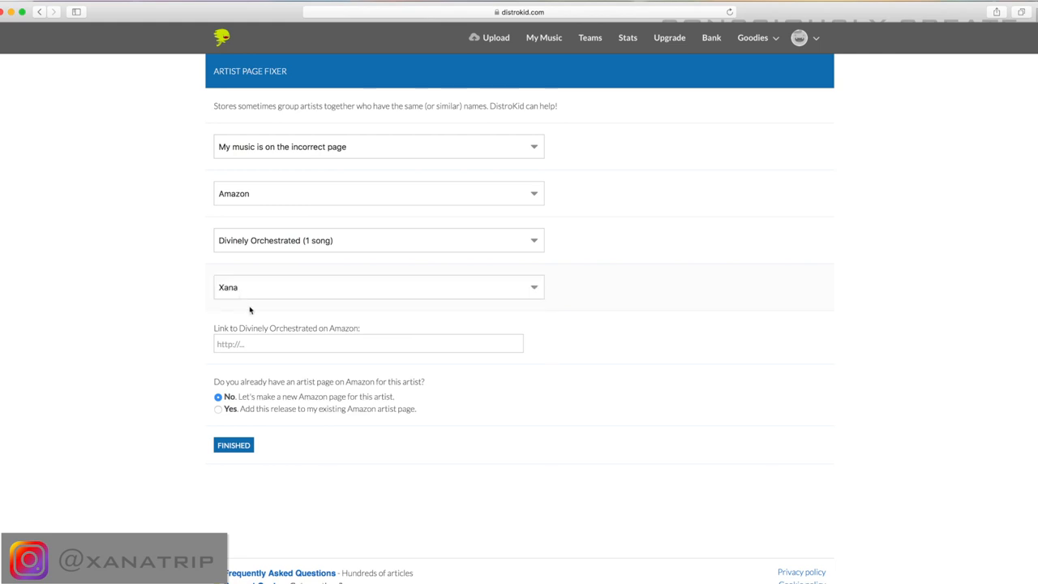